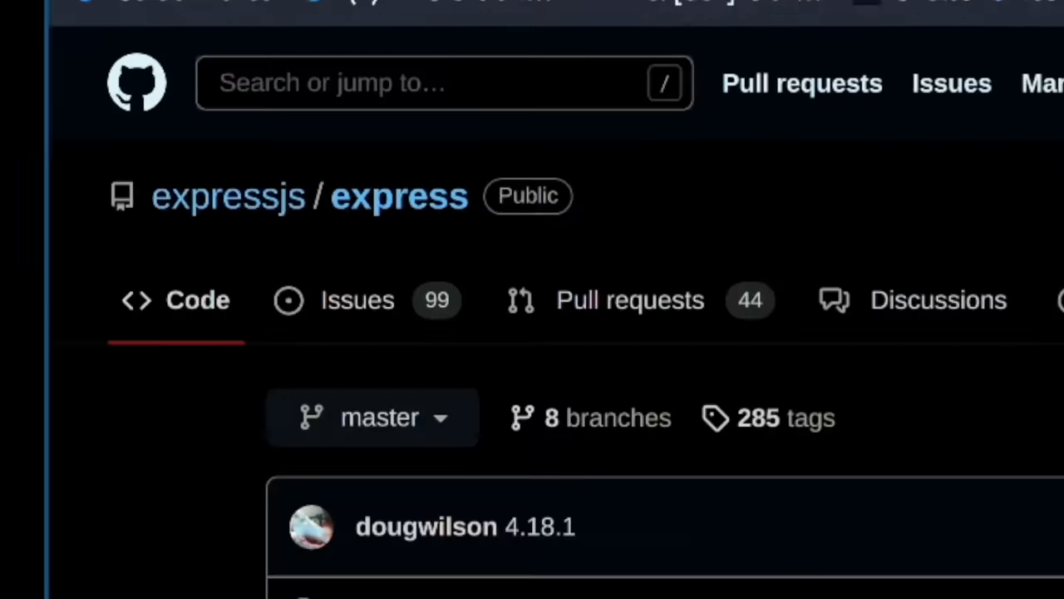
Step: Switch to the facebook/react repository tab on GitHub
left_click(607, 24)
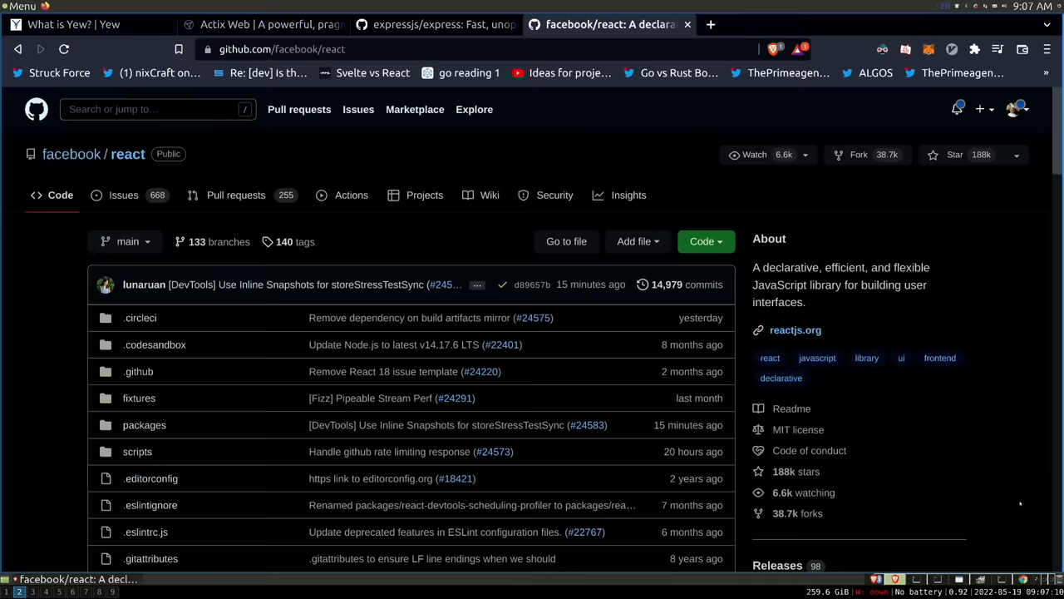
key("ctrl+plus")
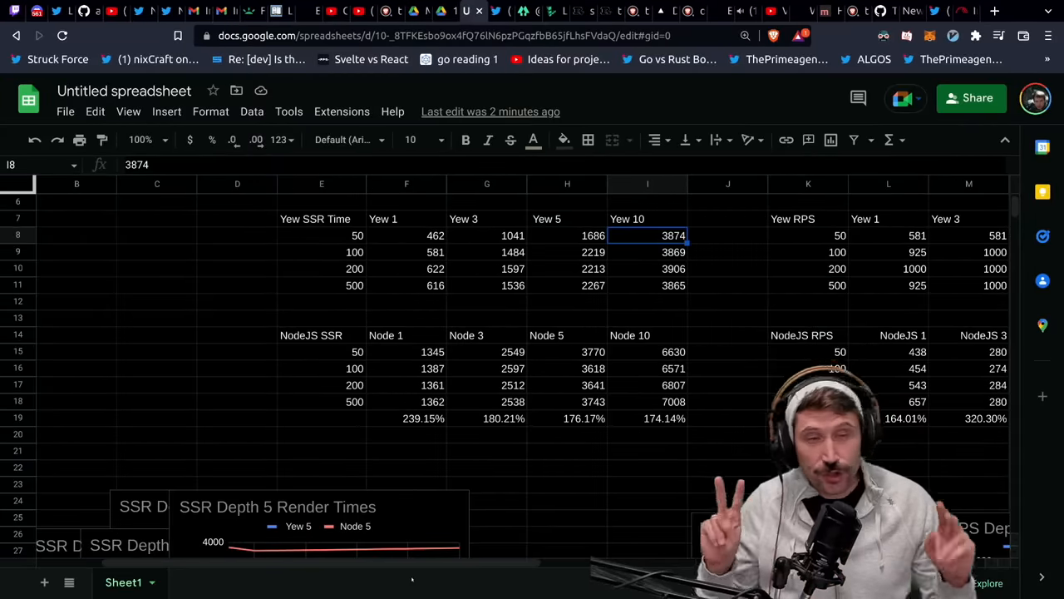
left_click(321, 219)
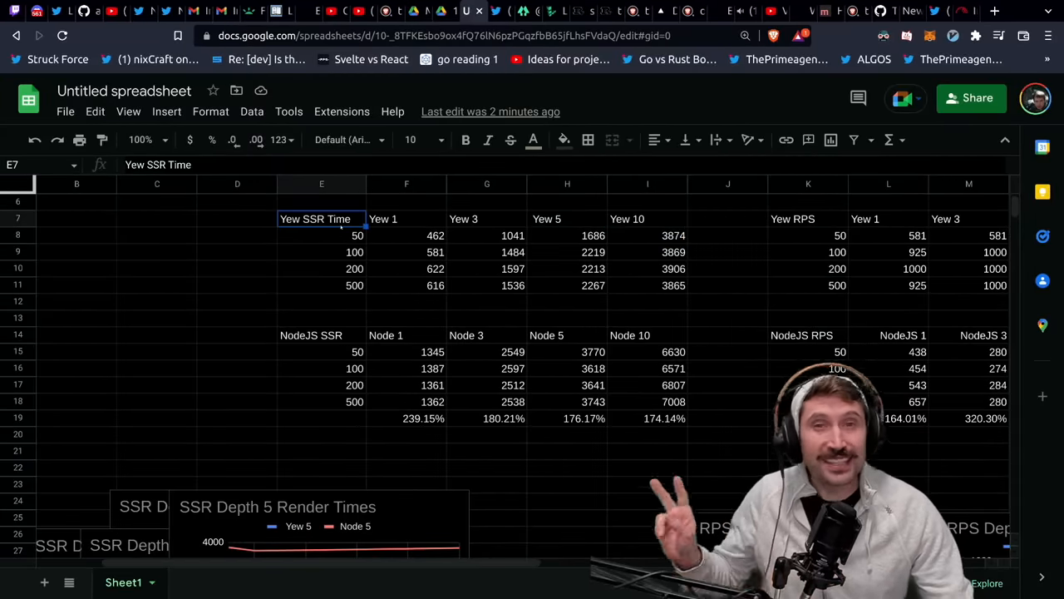
left_click(807, 218)
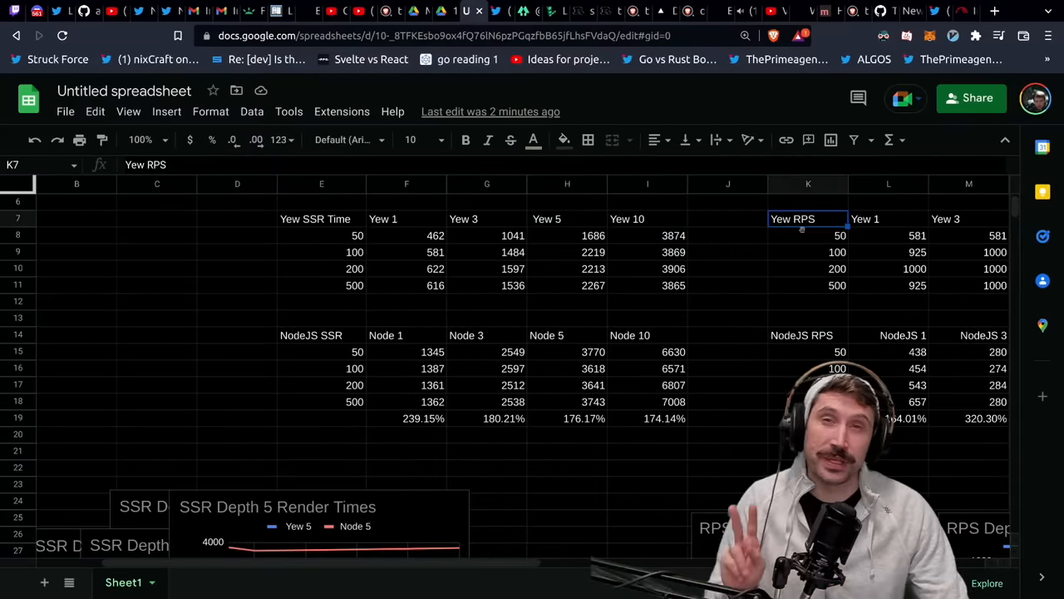
left_click(407, 219)
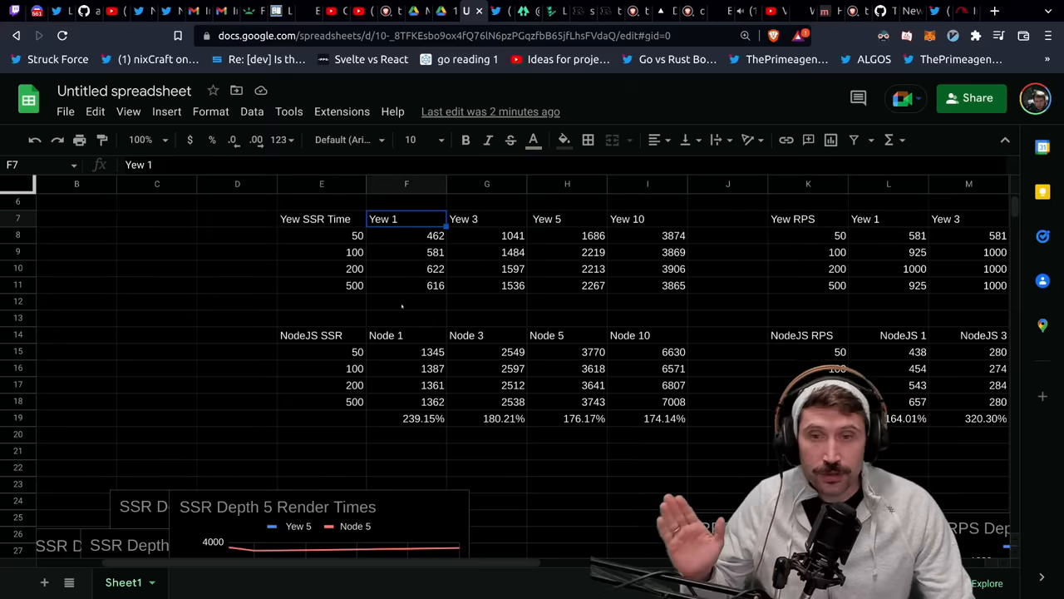
left_click(401, 335)
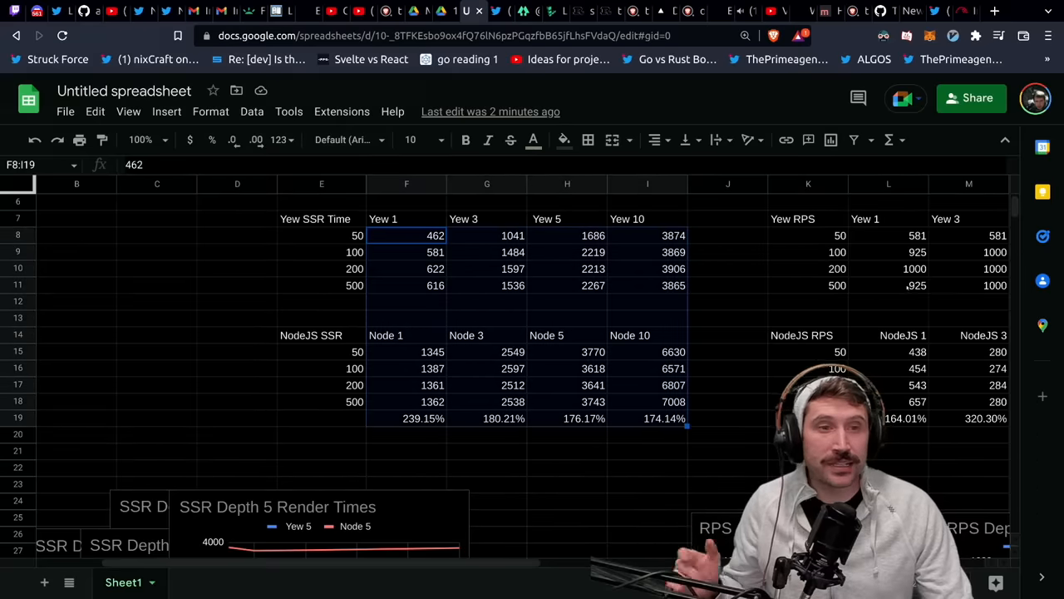
left_click(889, 235)
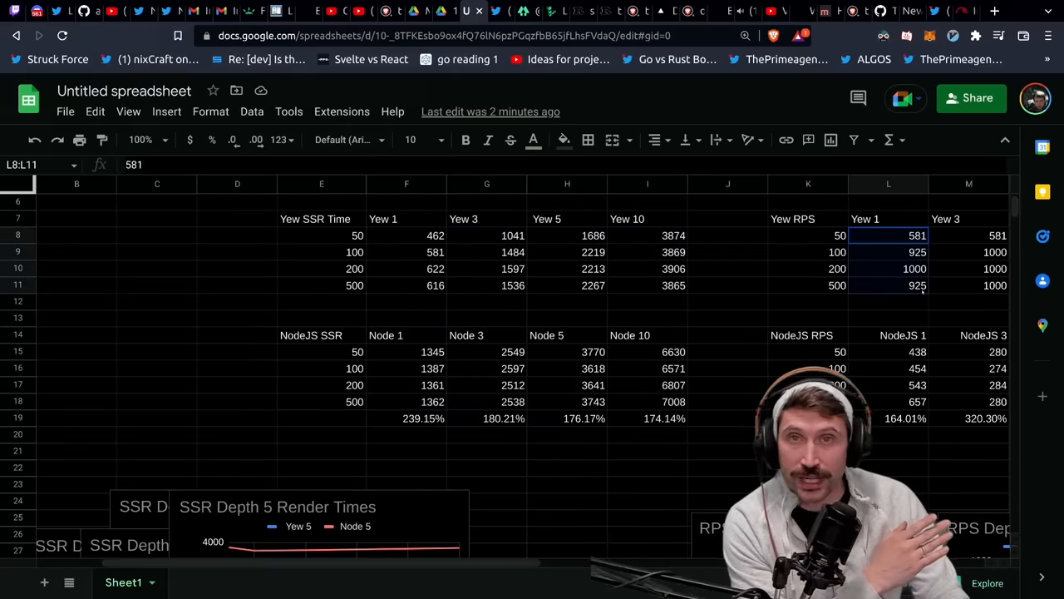
left_click(407, 218)
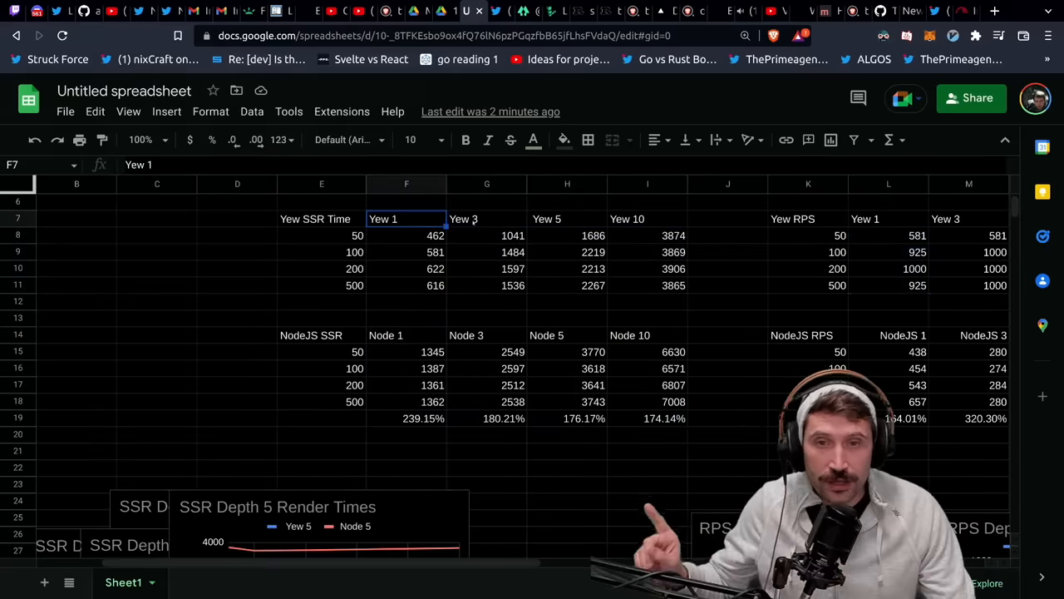
left_click(646, 219)
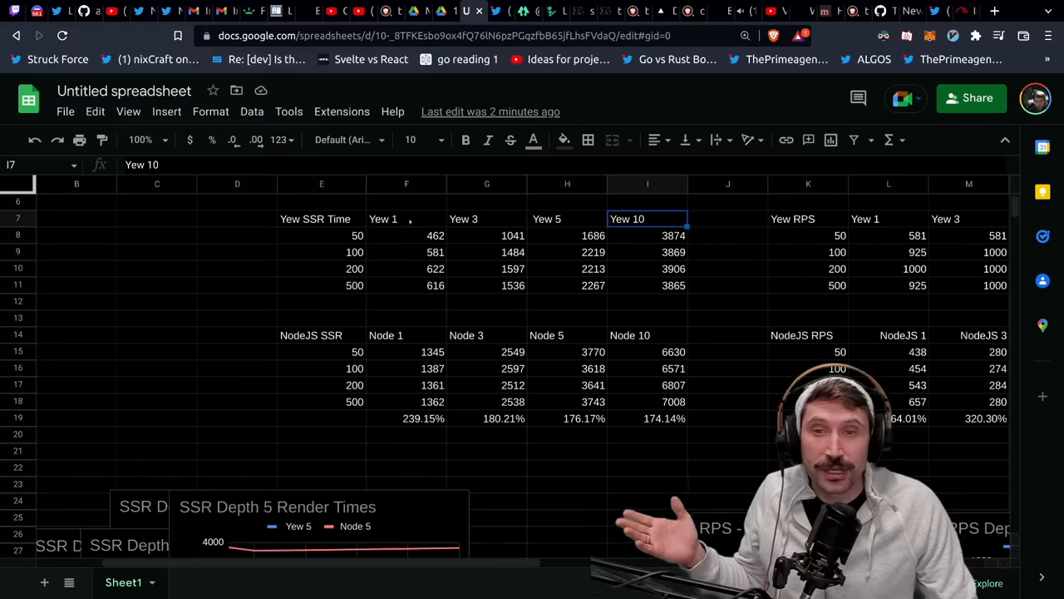
left_click(407, 219)
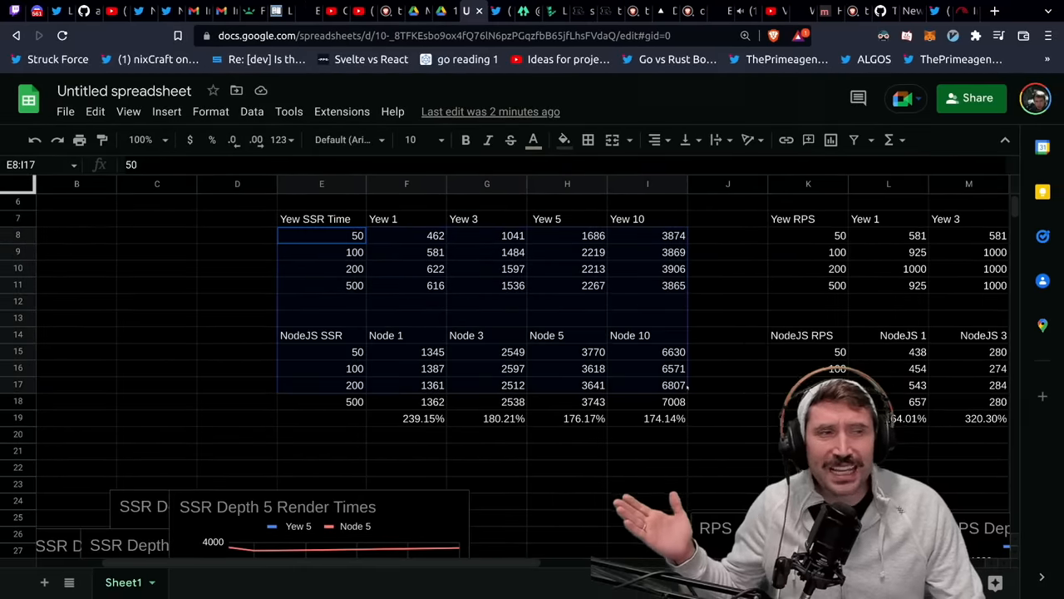
left_click(404, 420)
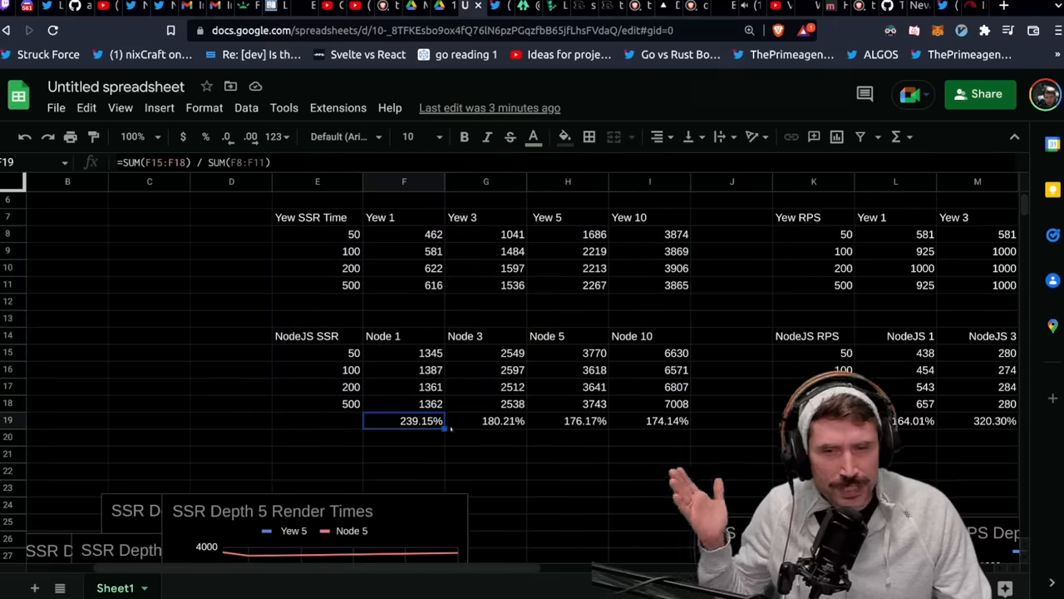
left_click(649, 419)
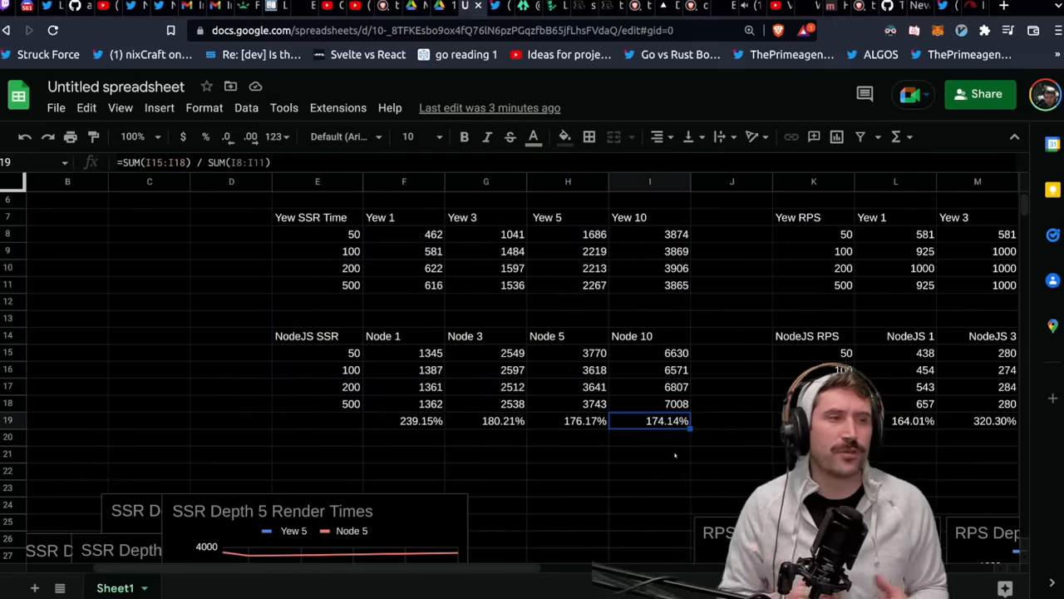
left_click(486, 420)
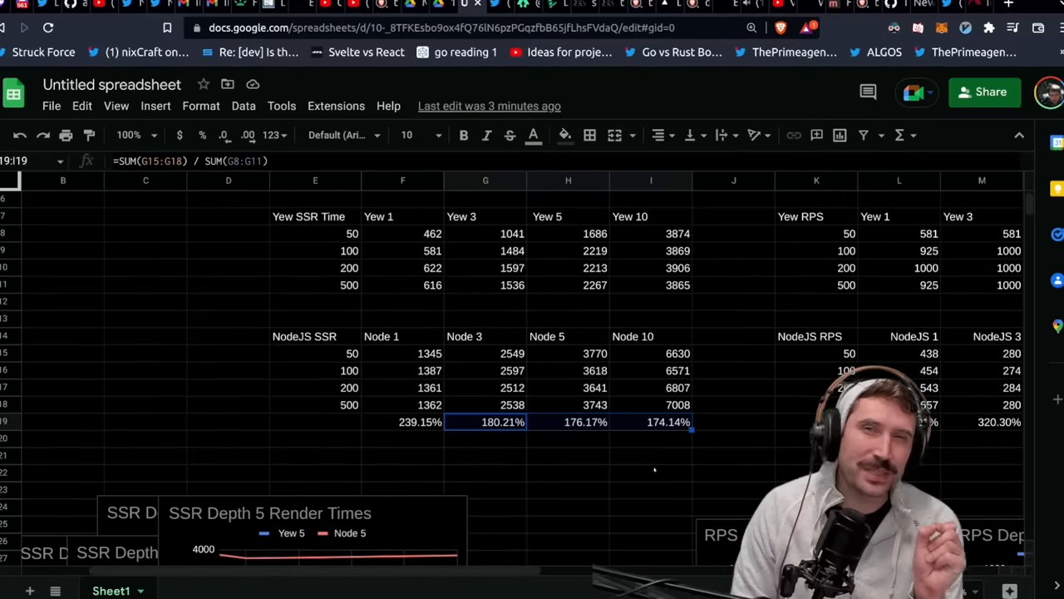
left_click(673, 351)
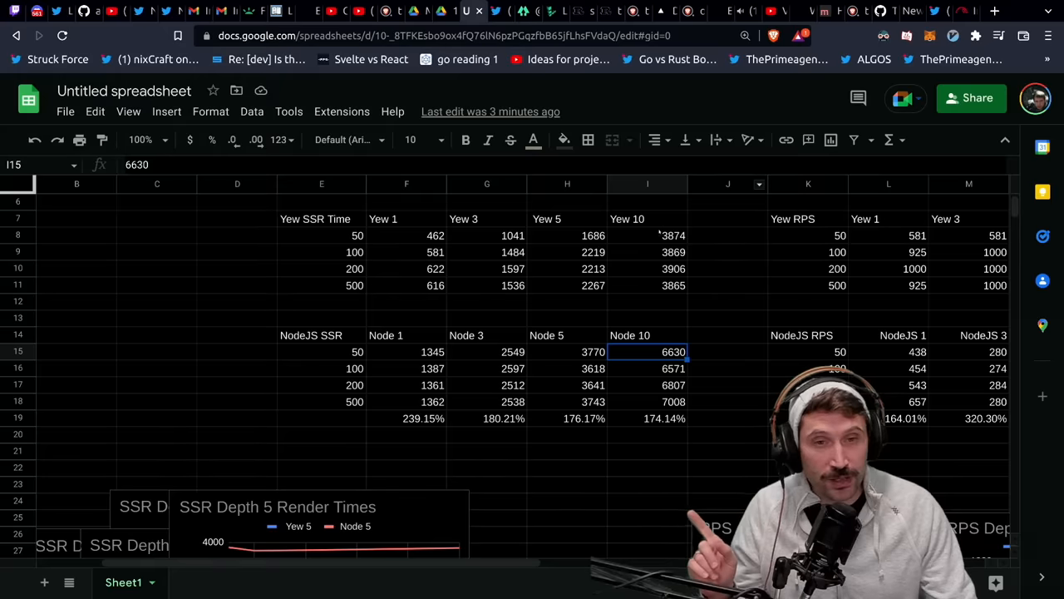
left_click(648, 235)
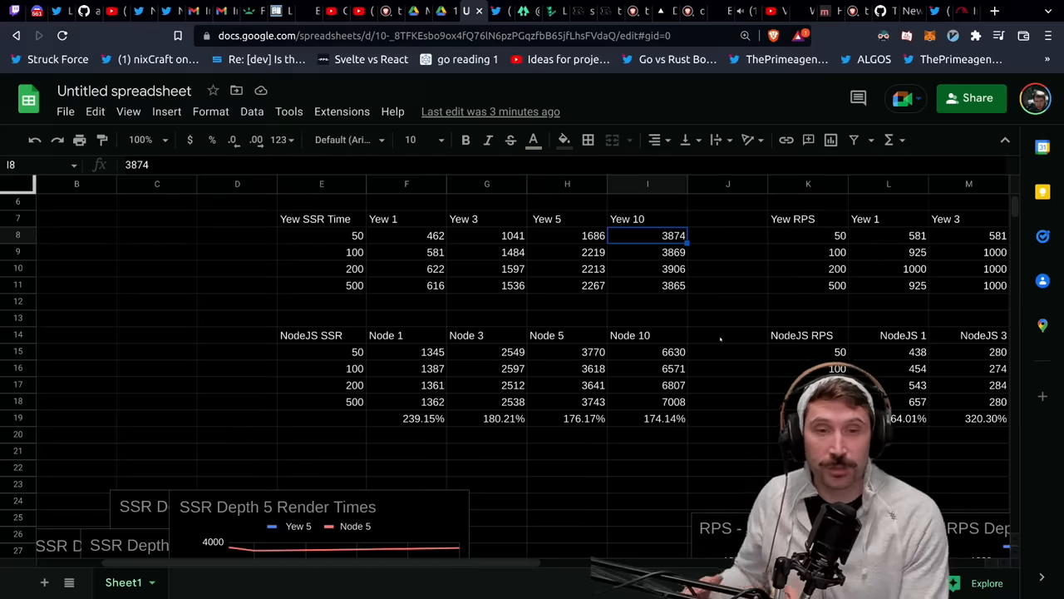
left_click(647, 418)
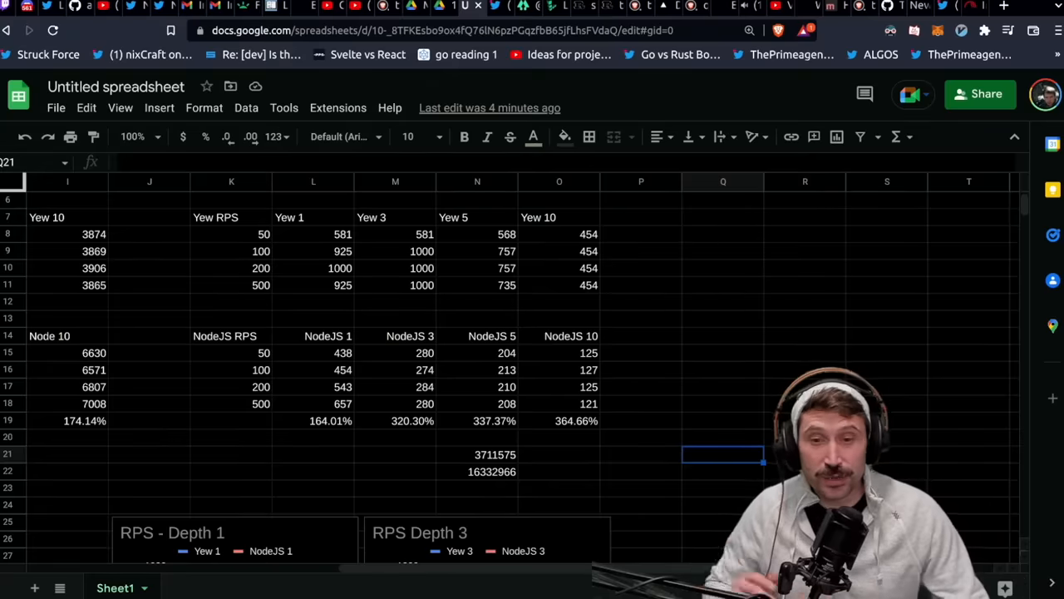
left_click(314, 419)
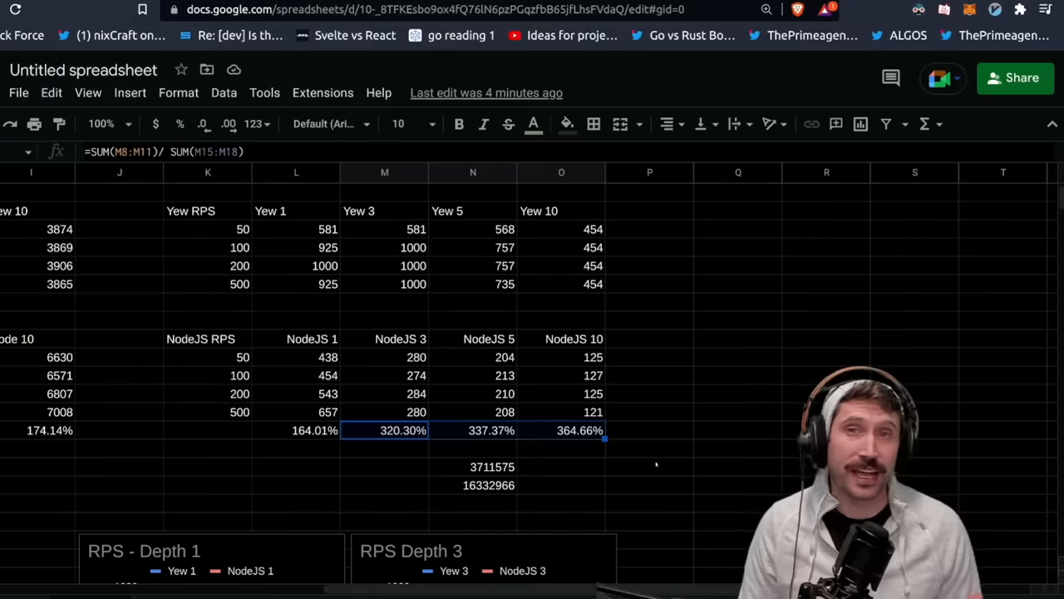
scroll("down", 3)
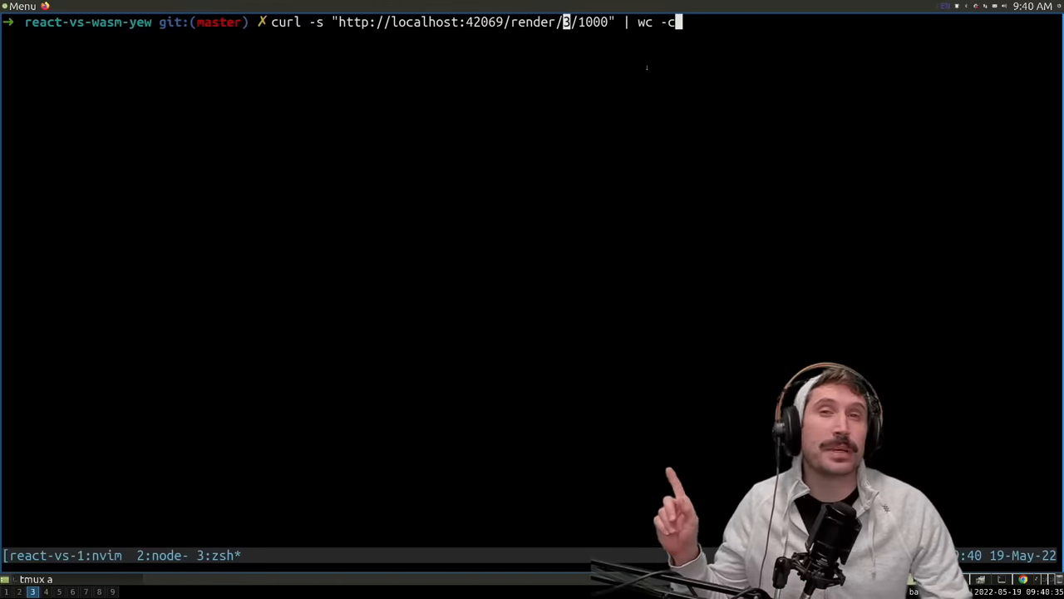
Step: Run the curl byte count on /render/3/1000, returning 12020 bytes, and recall the command
key("Return")
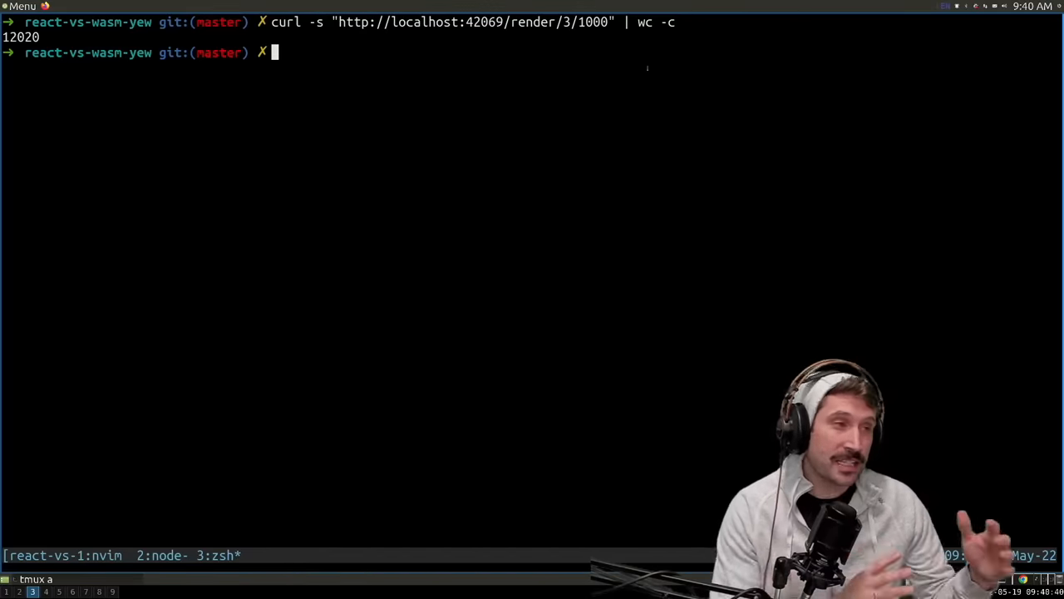
key("Up")
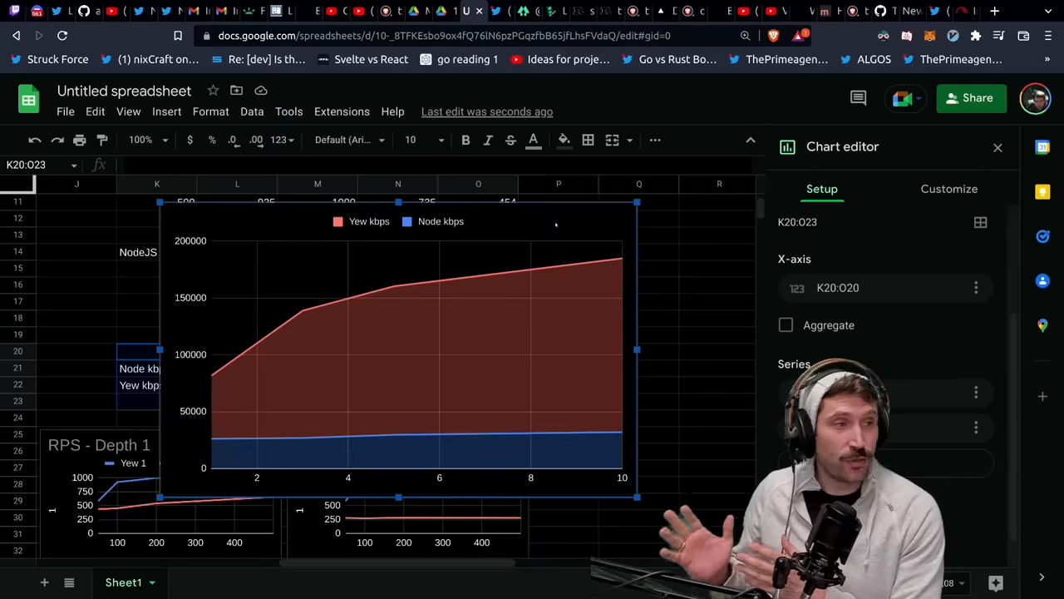
mouse_move(238, 313)
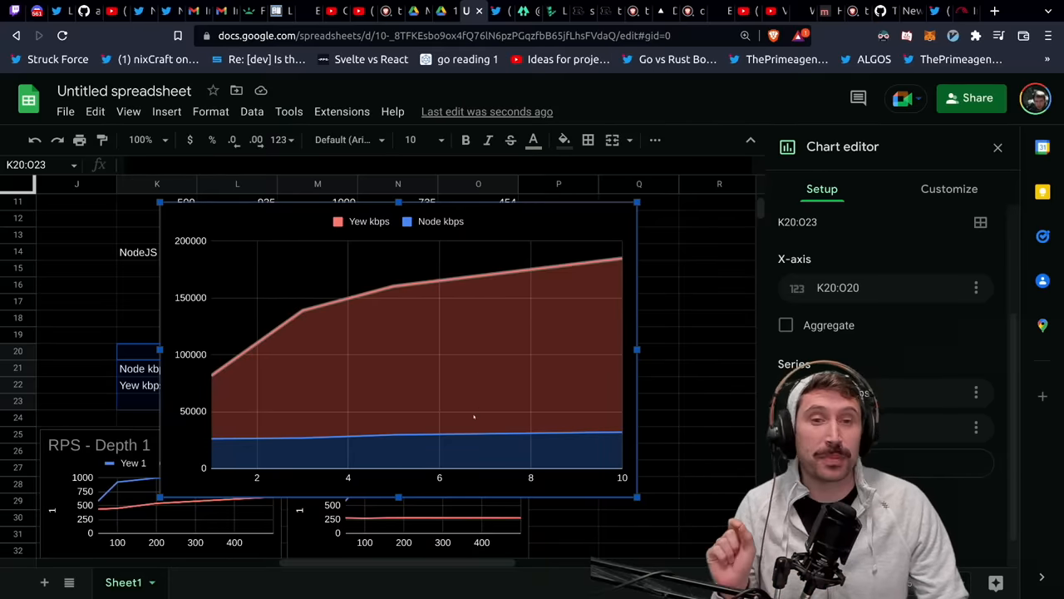
Step: Expand the Vertical axis section under the chart editor's Customize tab
left_click(949, 189)
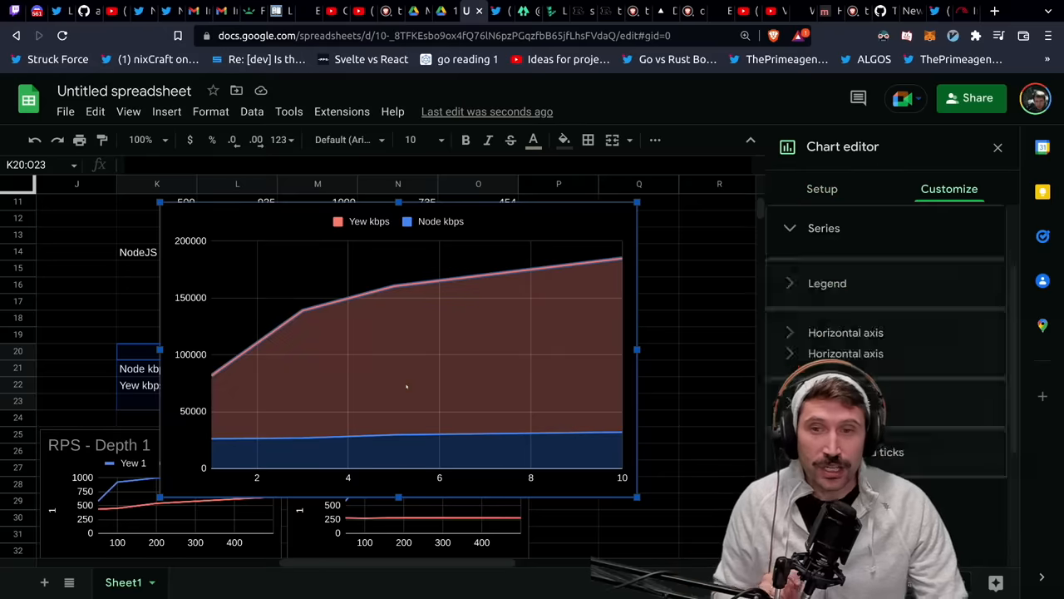
left_click(845, 354)
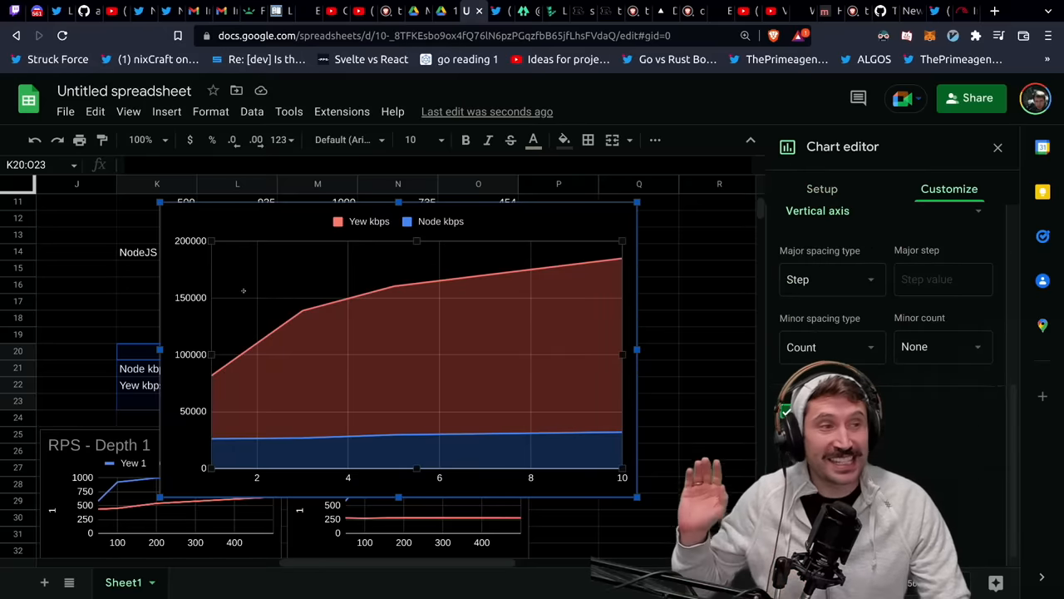